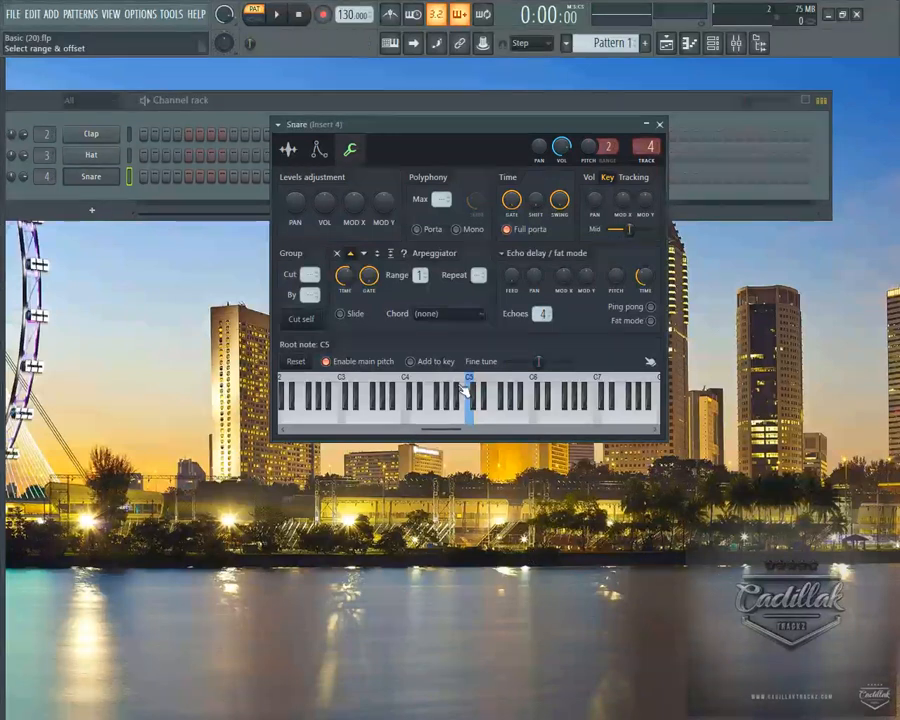
# Show the Snare's sample settings page with the Snare Basic waveform loaded
pyautogui.click(288, 149)
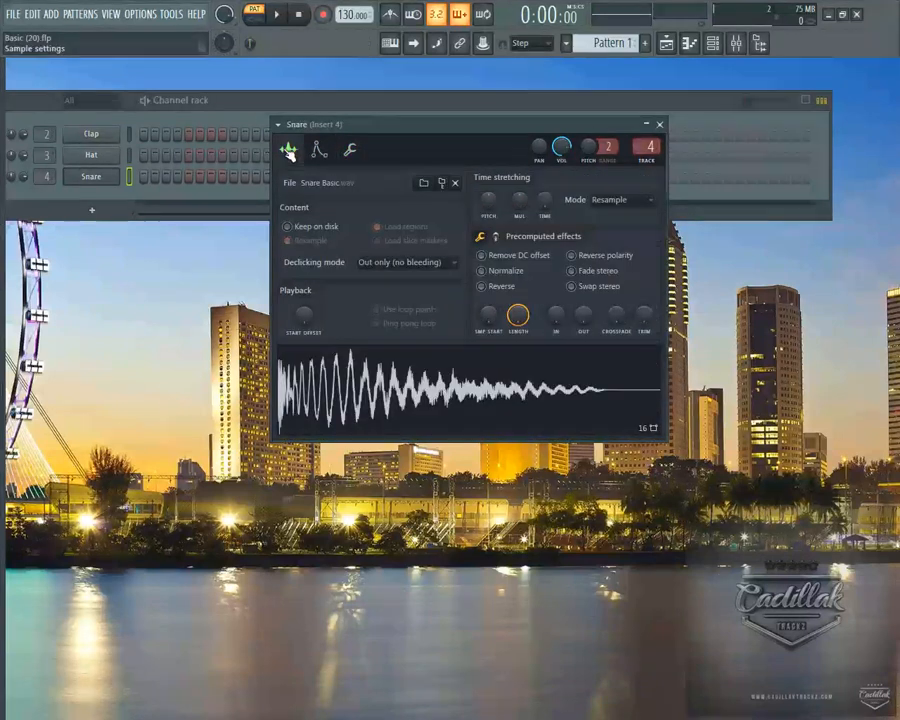
pyautogui.click(288, 149)
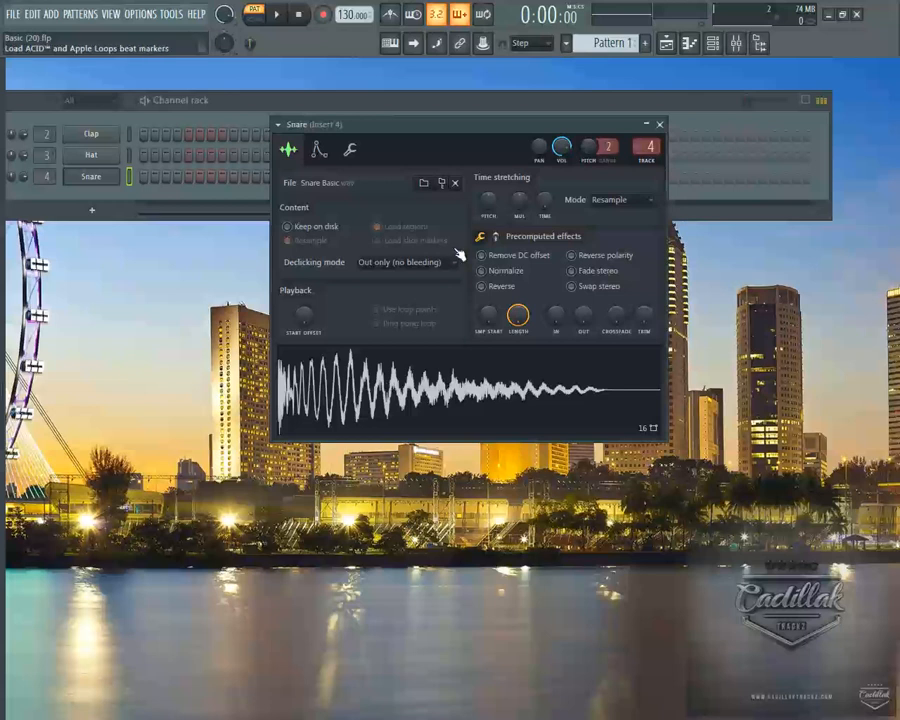
# Return to the Snare's miscellaneous functions page showing the Arpeggiator section
pyautogui.click(349, 149)
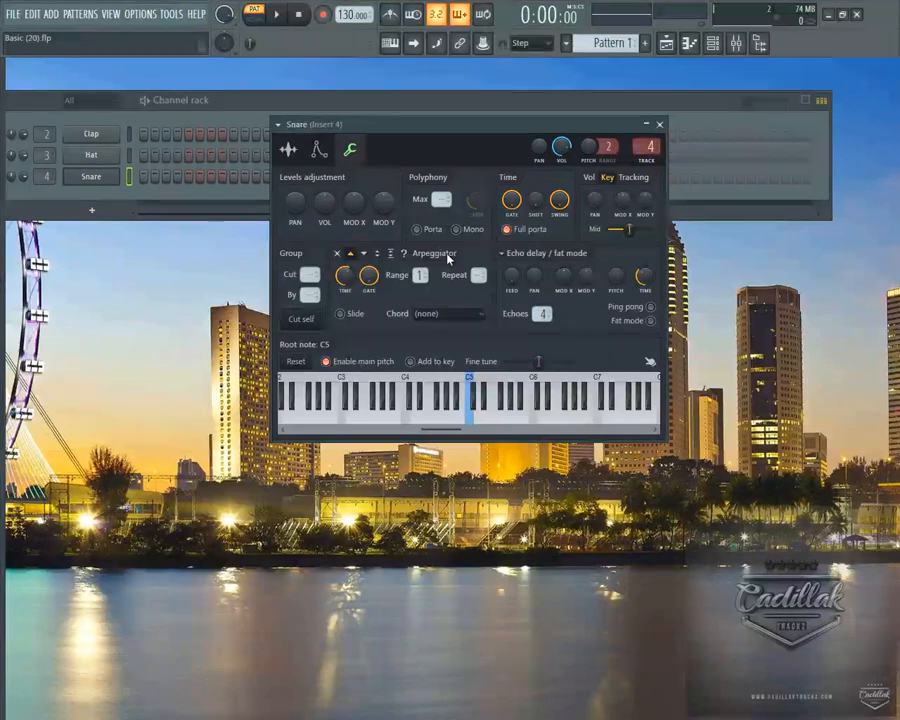
pyautogui.moveTo(440, 338)
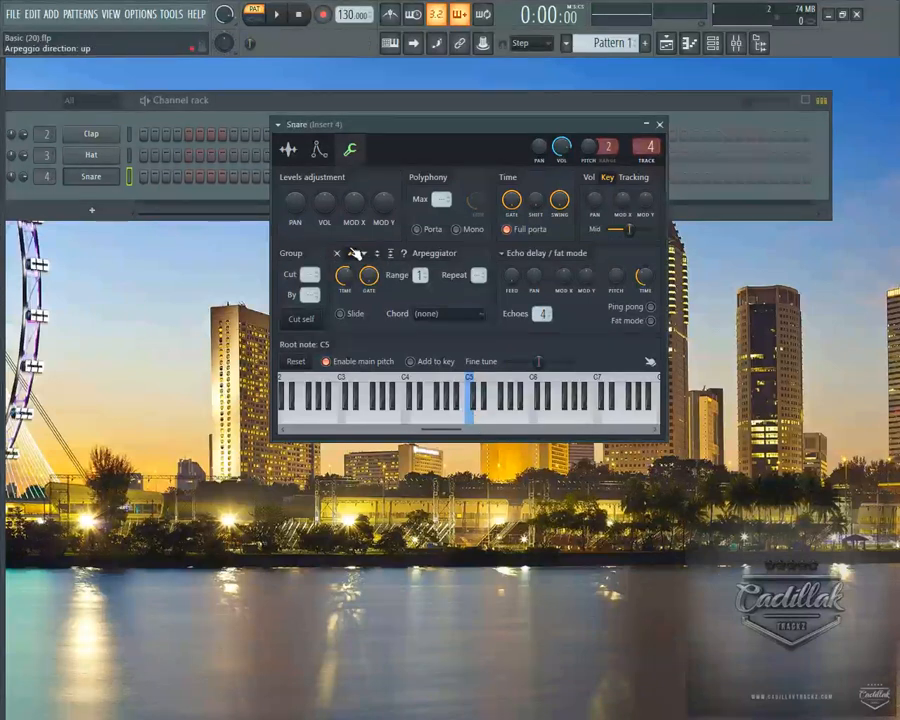
# Set the Snare arpeggiator direction to Up, leaving Chord at (none)
pyautogui.click(363, 253)
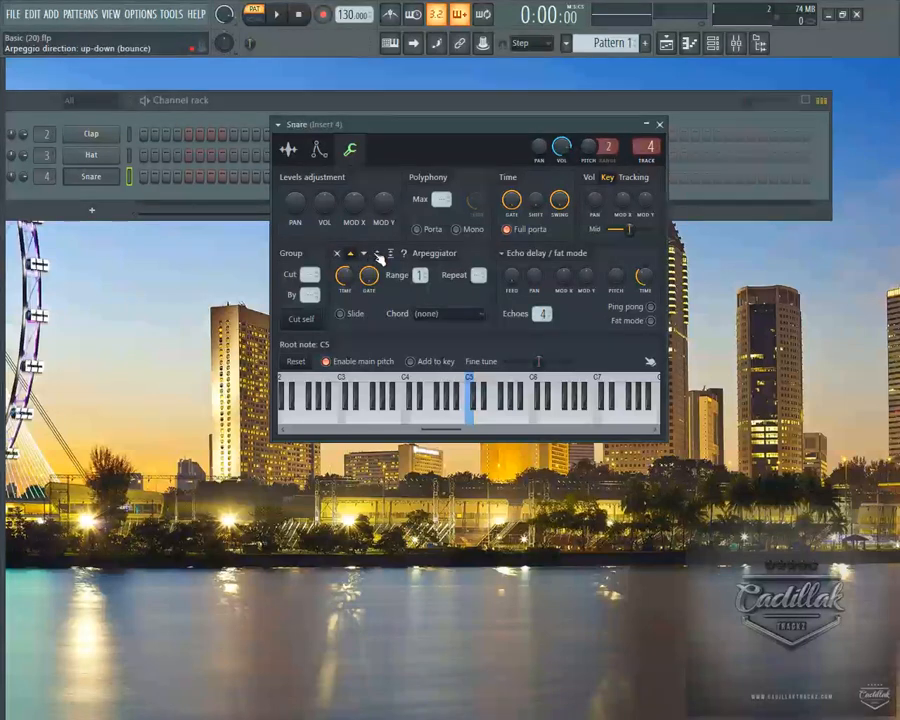
pyautogui.click(355, 253)
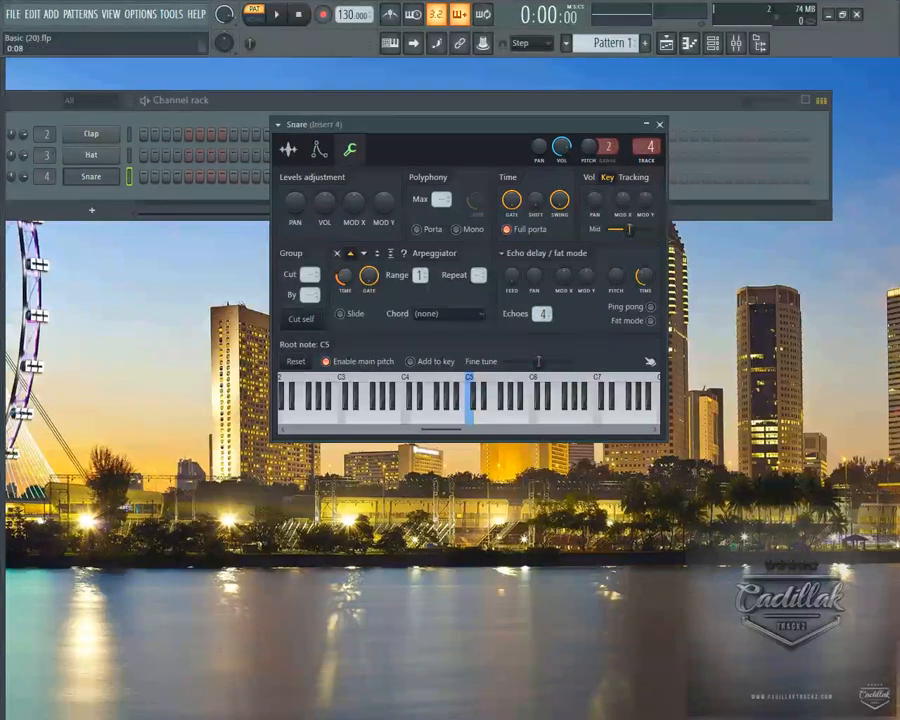
# Shorten the arpeggio time to 0:04 for faster rolls, previewing the snare on C5
pyautogui.click(448, 410)
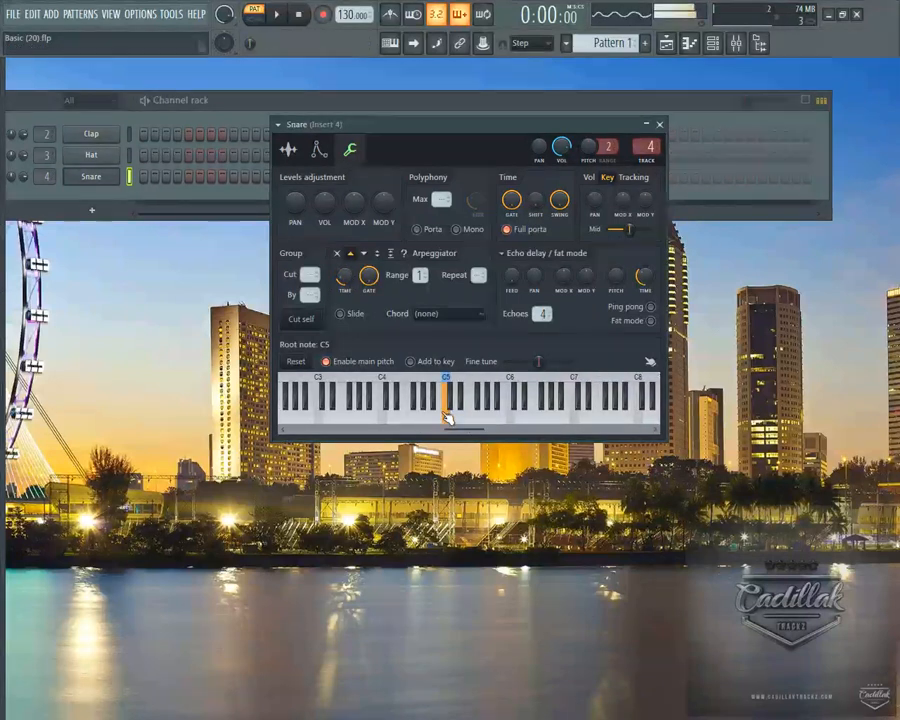
pyautogui.click(447, 410)
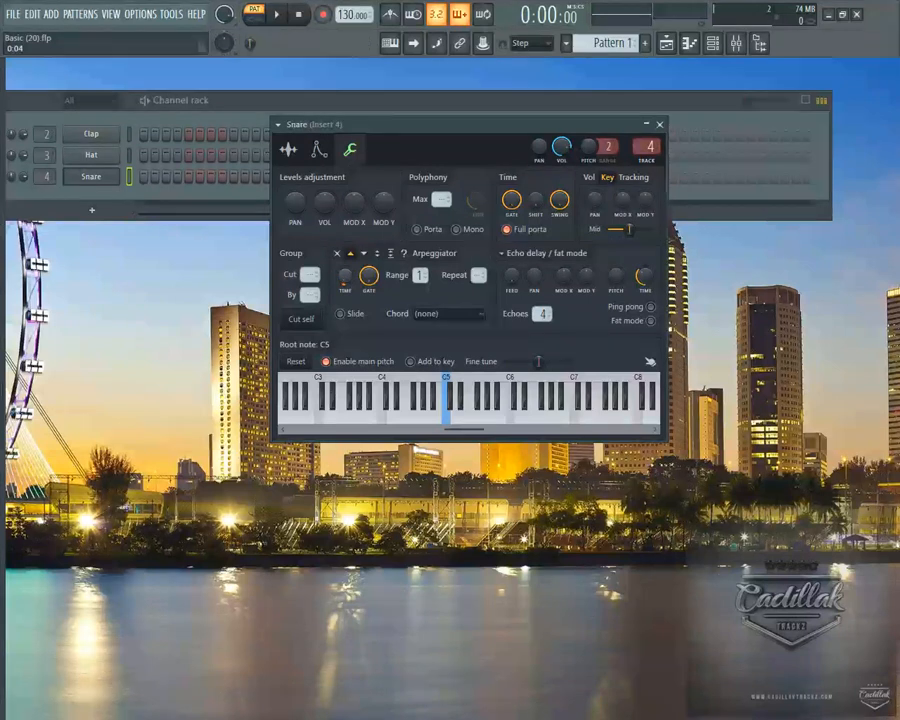
pyautogui.click(445, 405)
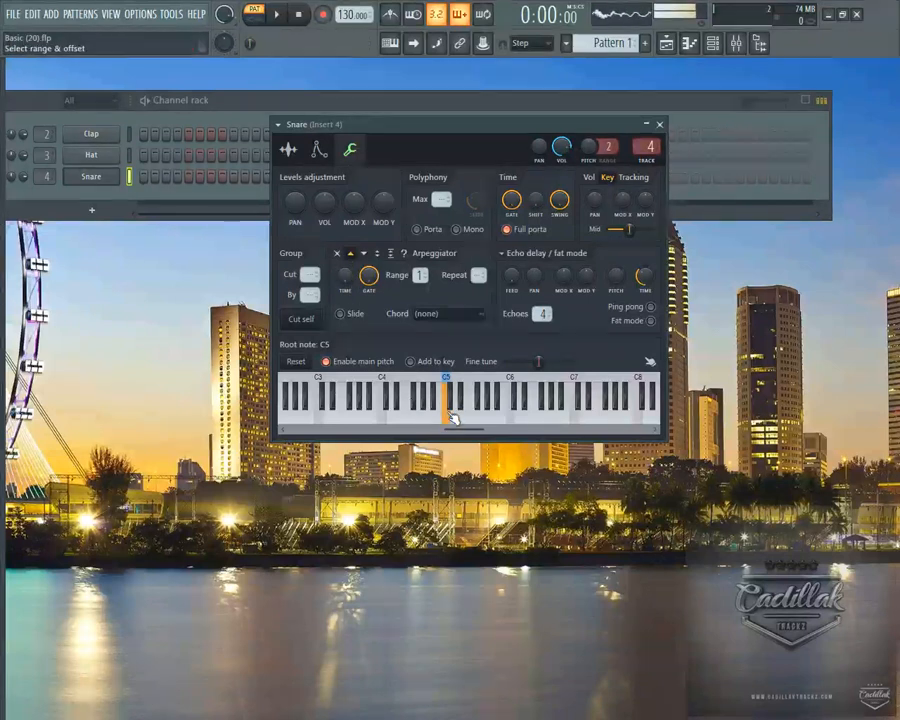
pyautogui.click(445, 390)
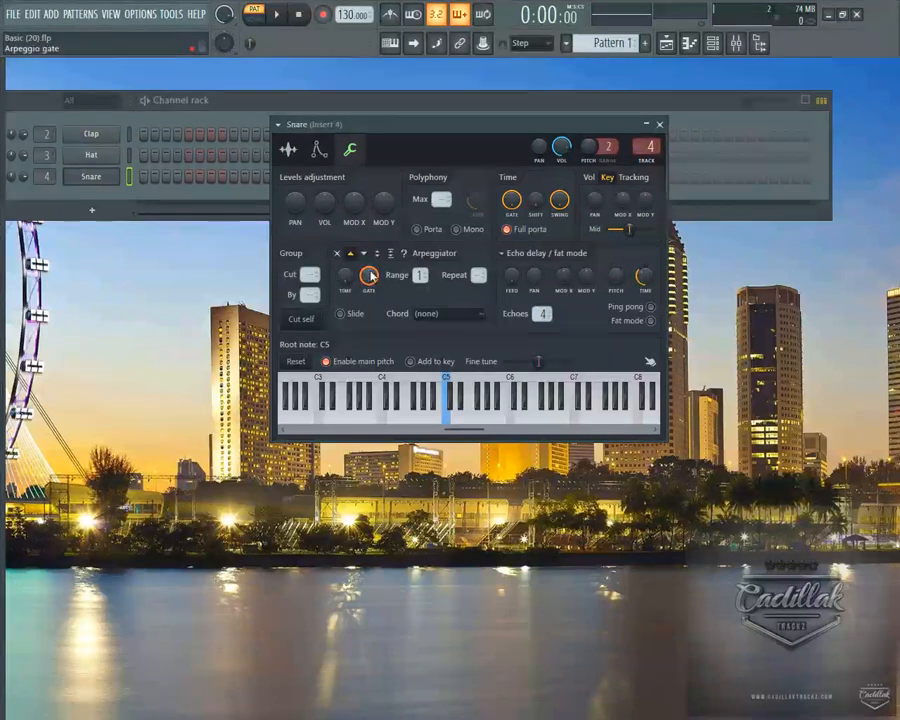
# Set the arpeggio TIME knob to a fixed step length from its Set value menu
pyautogui.rightClick(371, 275)
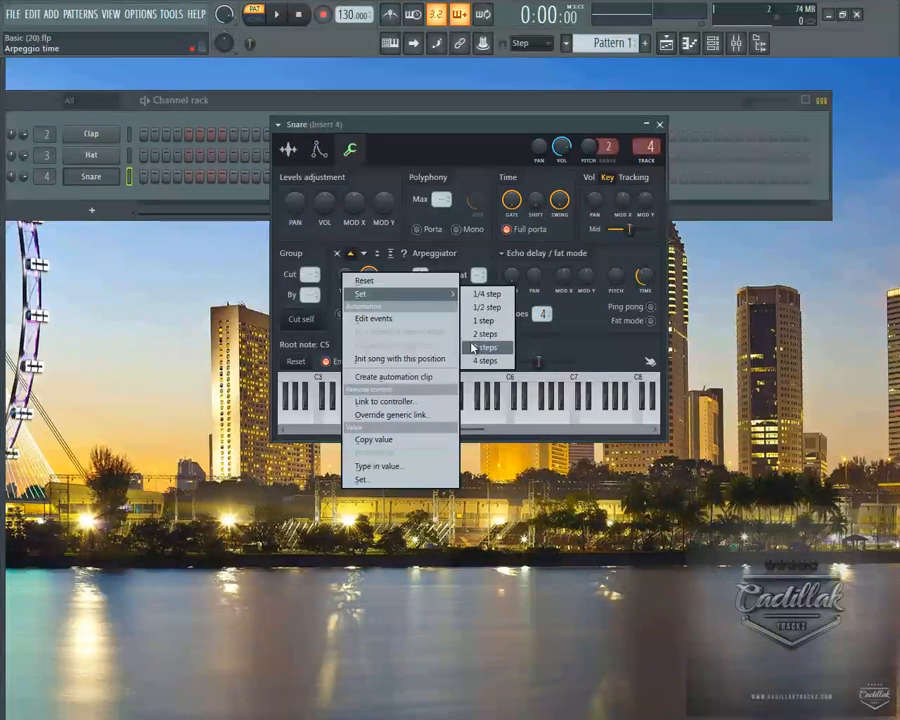
pyautogui.click(485, 347)
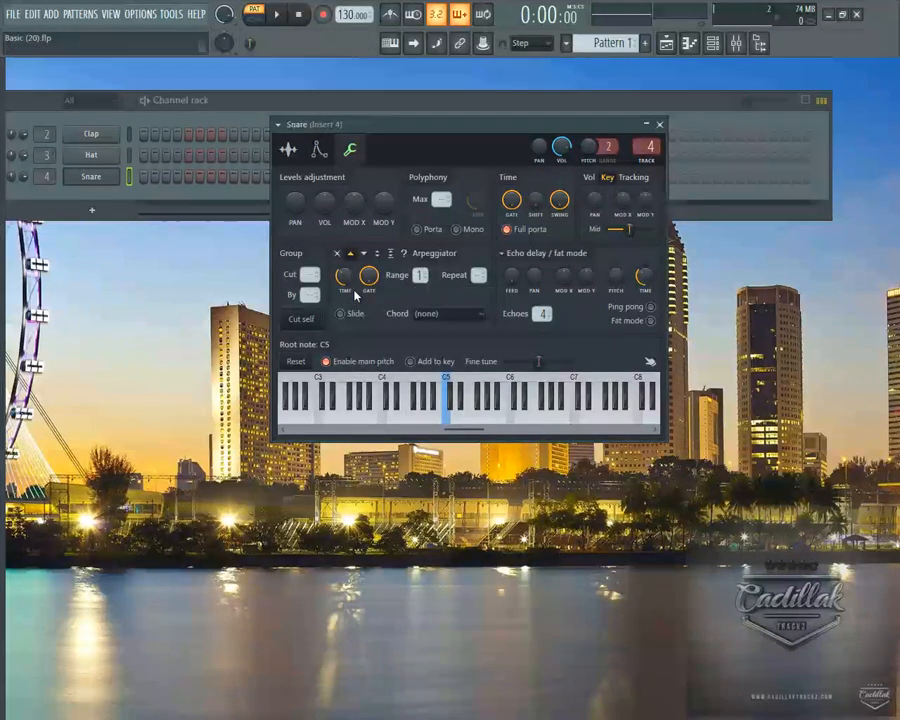
# Show the step-length presets under Set for the portamento time knob
pyautogui.rightClick(344, 275)
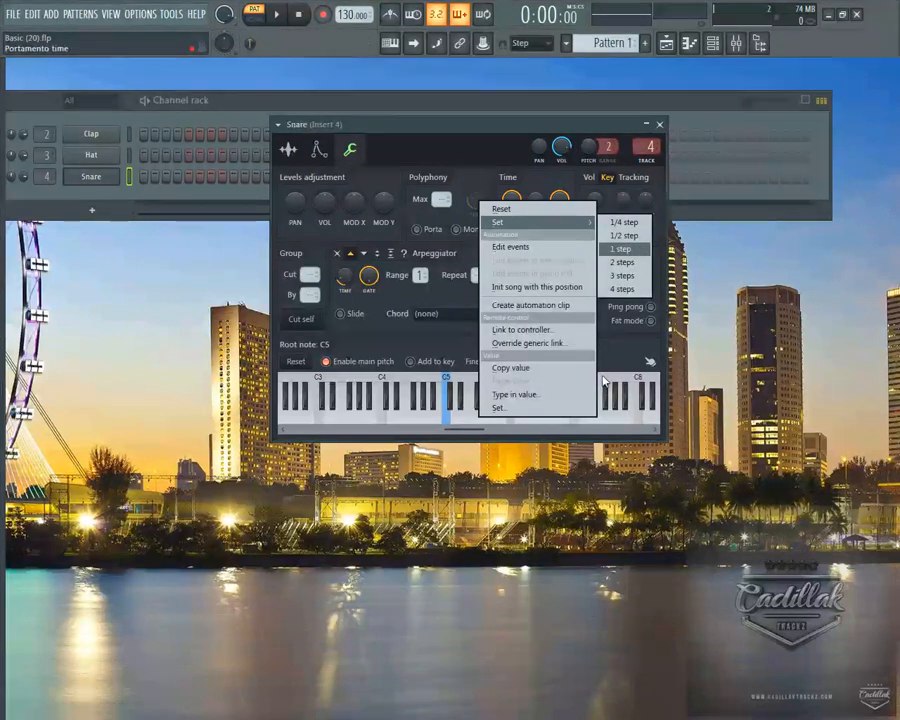
pyautogui.moveTo(623, 222)
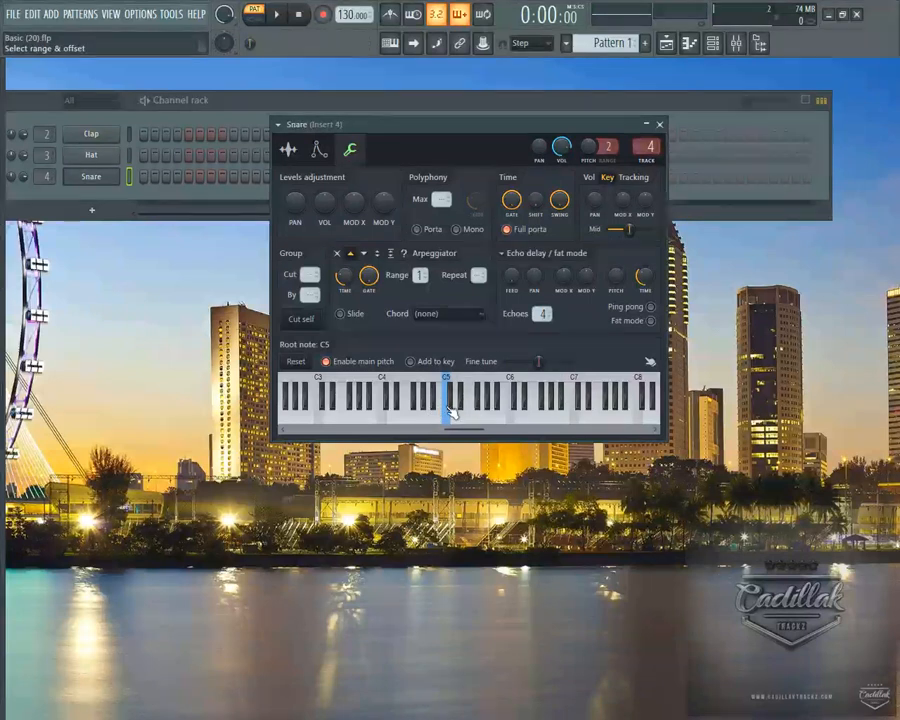
pyautogui.moveTo(458, 418)
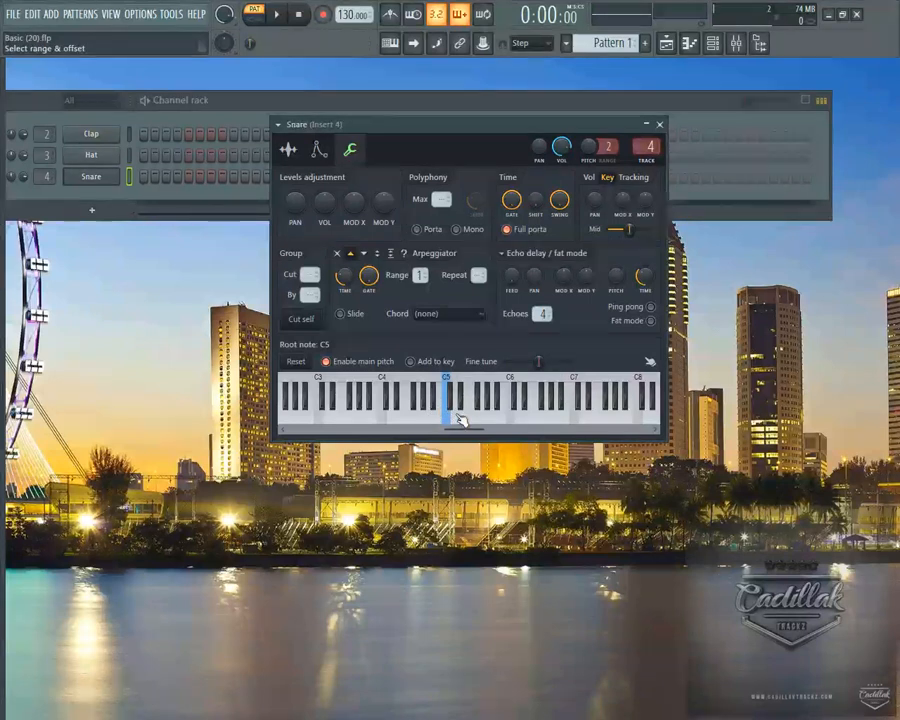